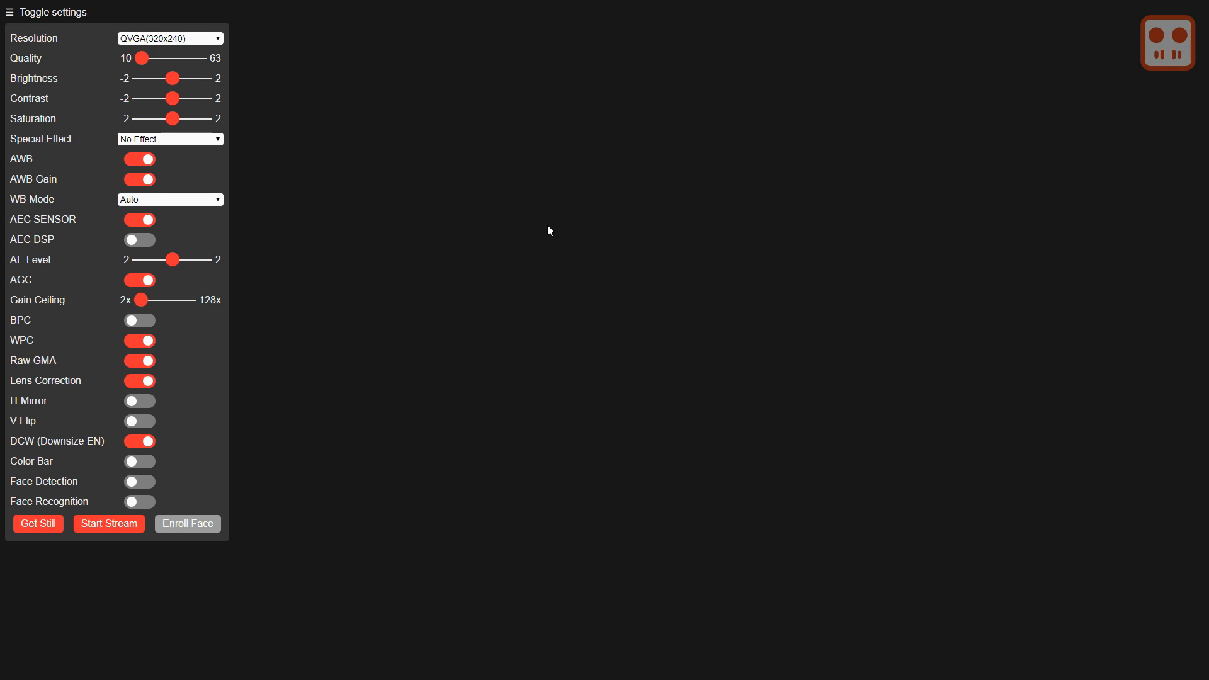
- View the ESP32 camera web page's source and switch to CyberChef
right_click(550, 229)
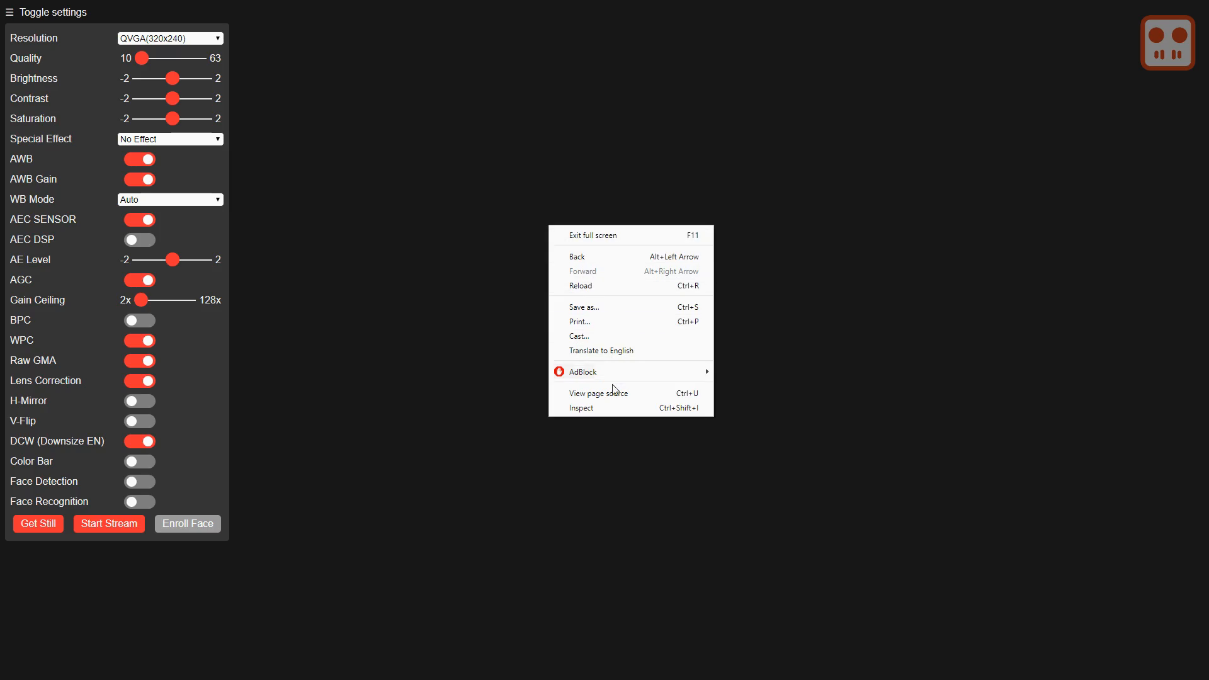
click(597, 393)
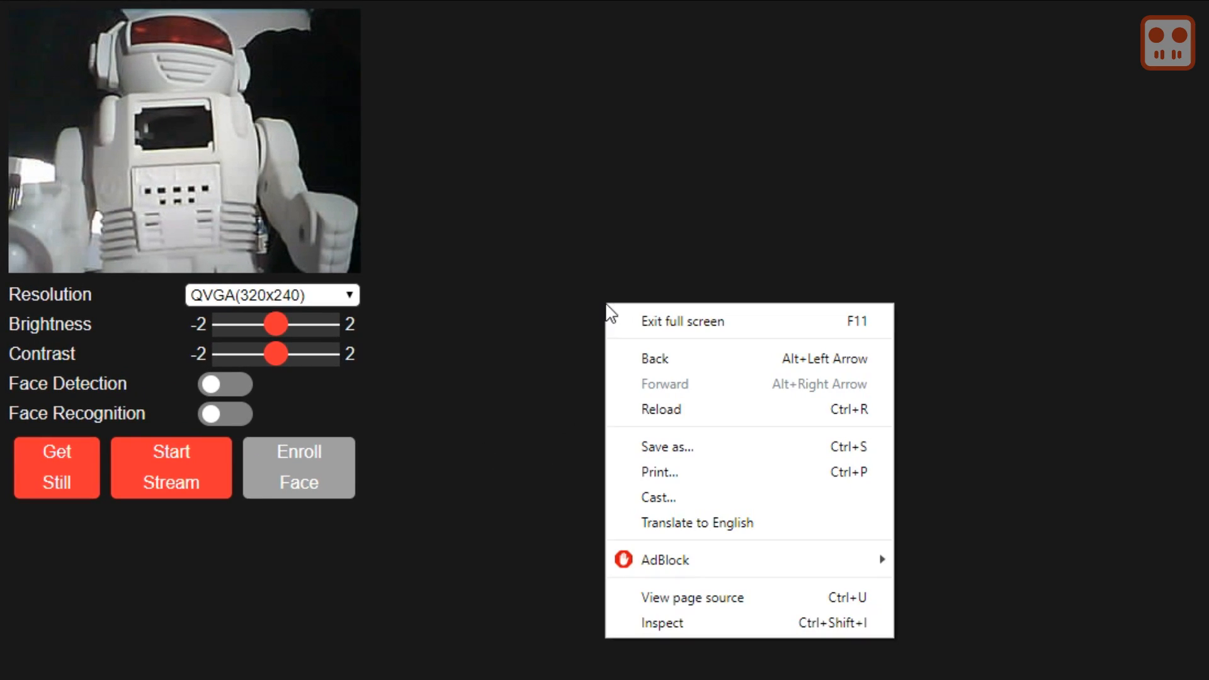
click(691, 597)
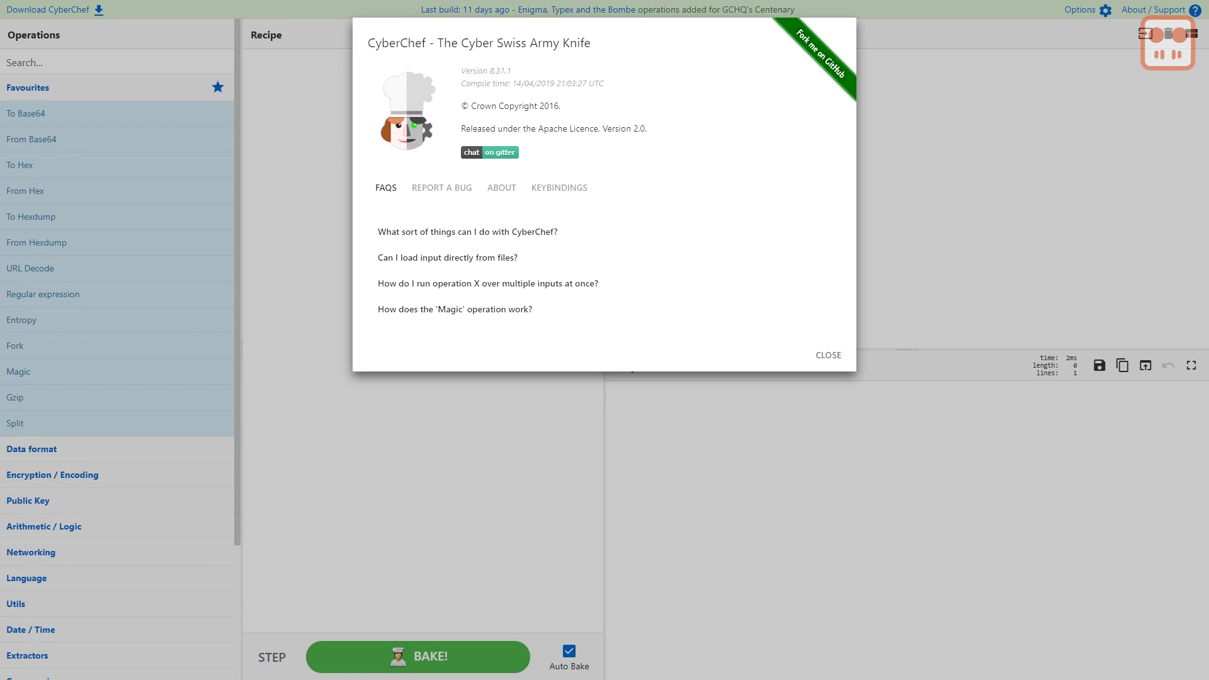
- Re-enable To Upper case, Reverse and Blowfish Encrypt so the test sentence becomes hex output
click(827, 355)
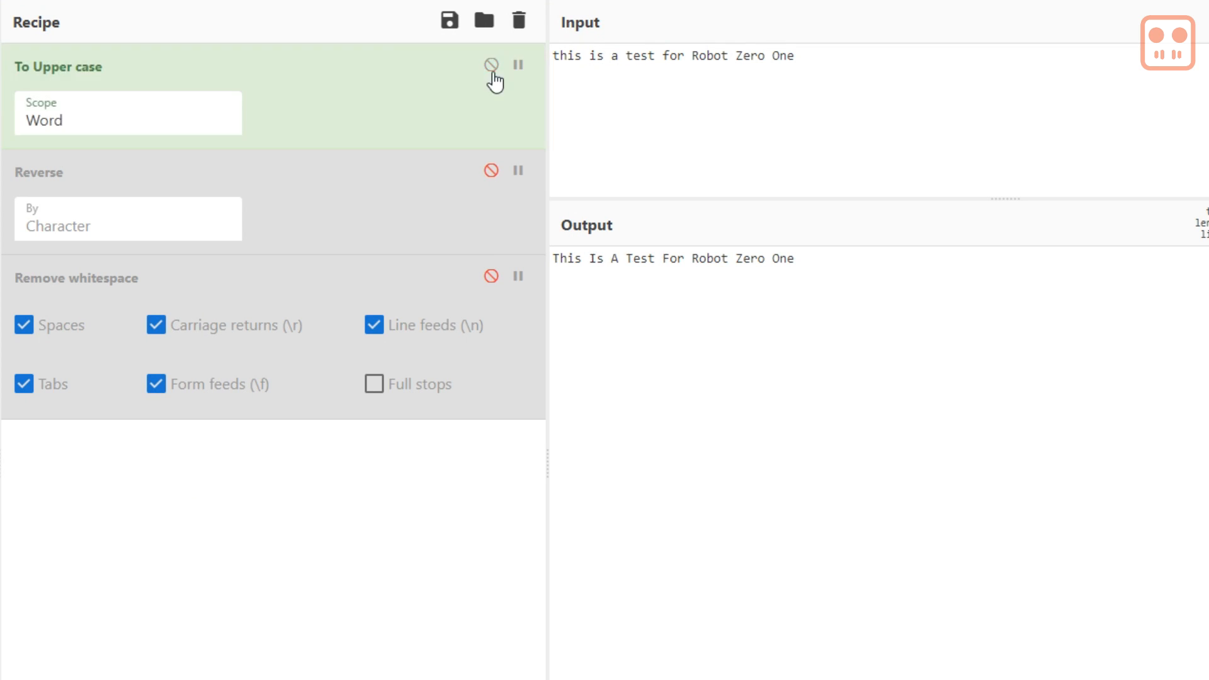
click(491, 170)
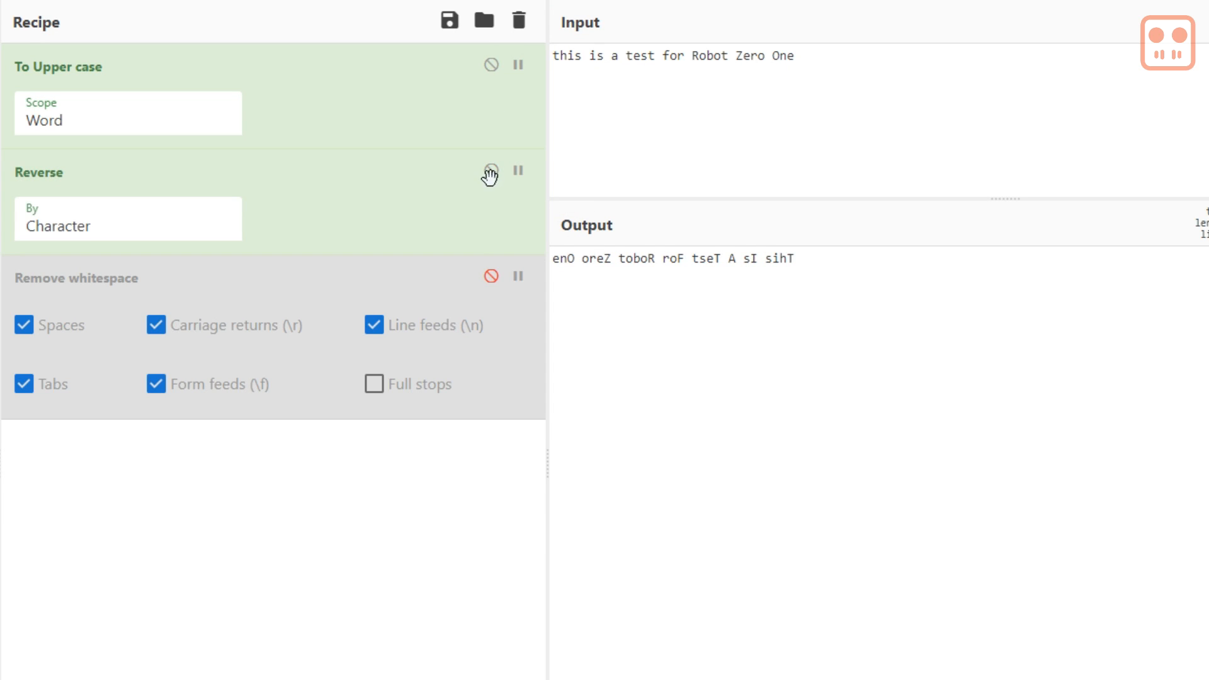
click(491, 277)
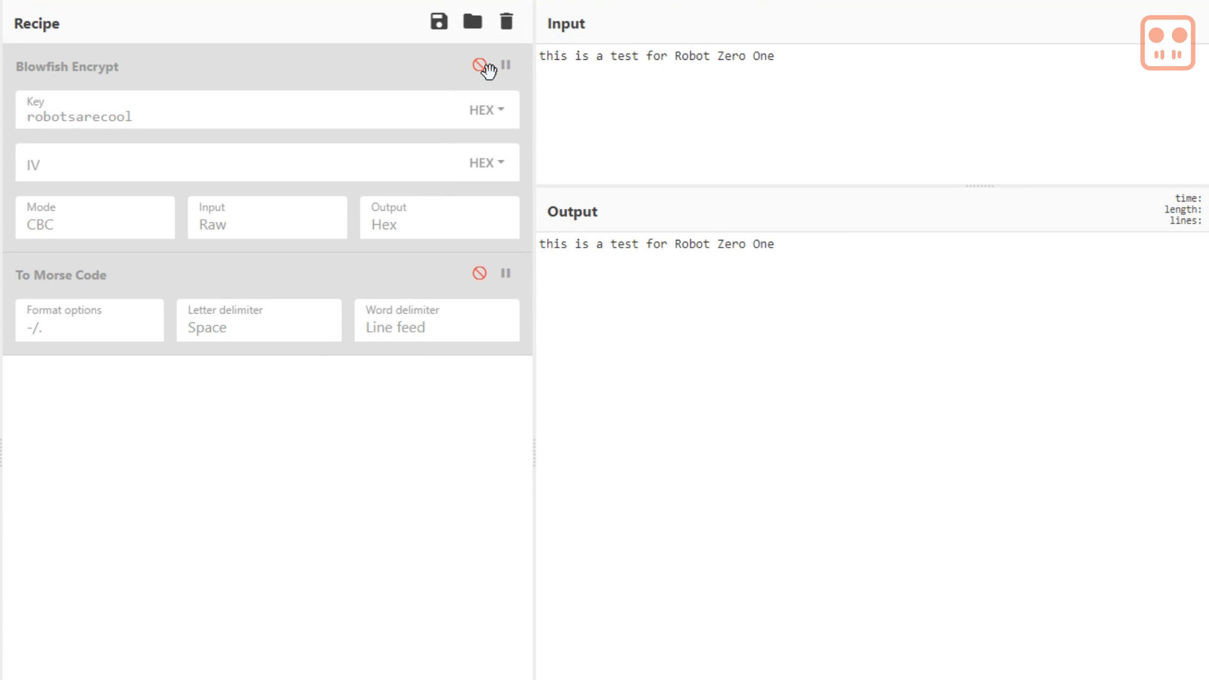
click(478, 64)
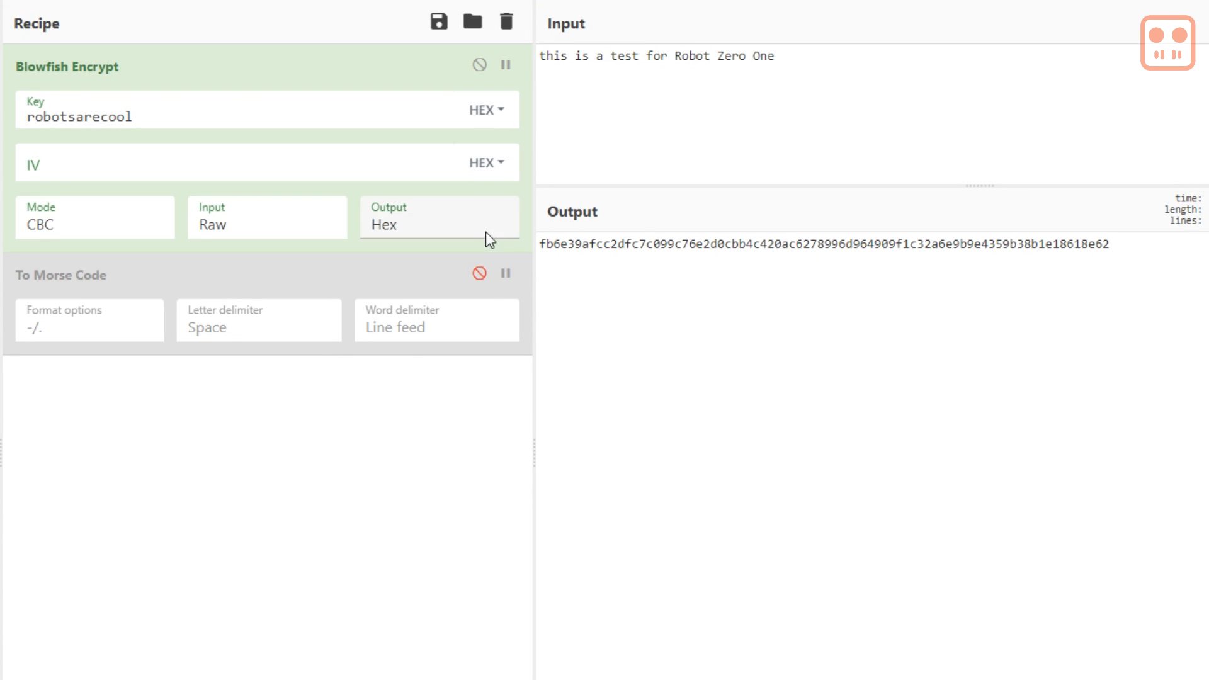
click(479, 273)
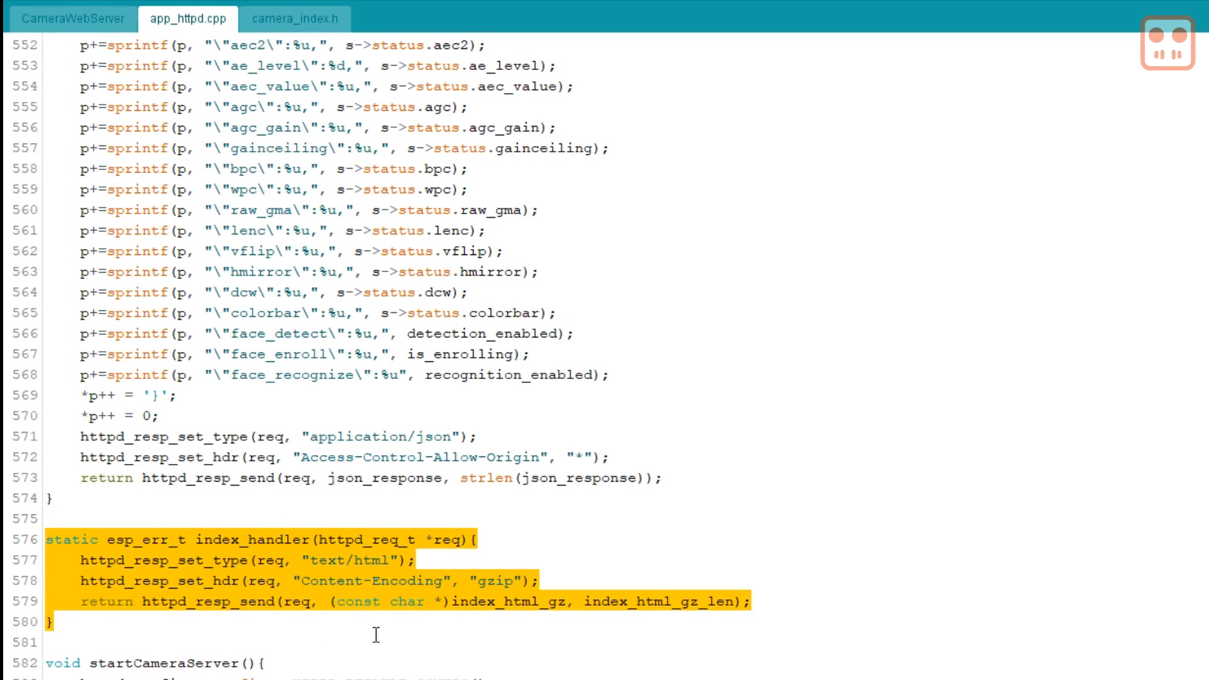
- Highlight the index_handler lines sending index_html_gz with Content-Encoding gzip
double_click(507, 602)
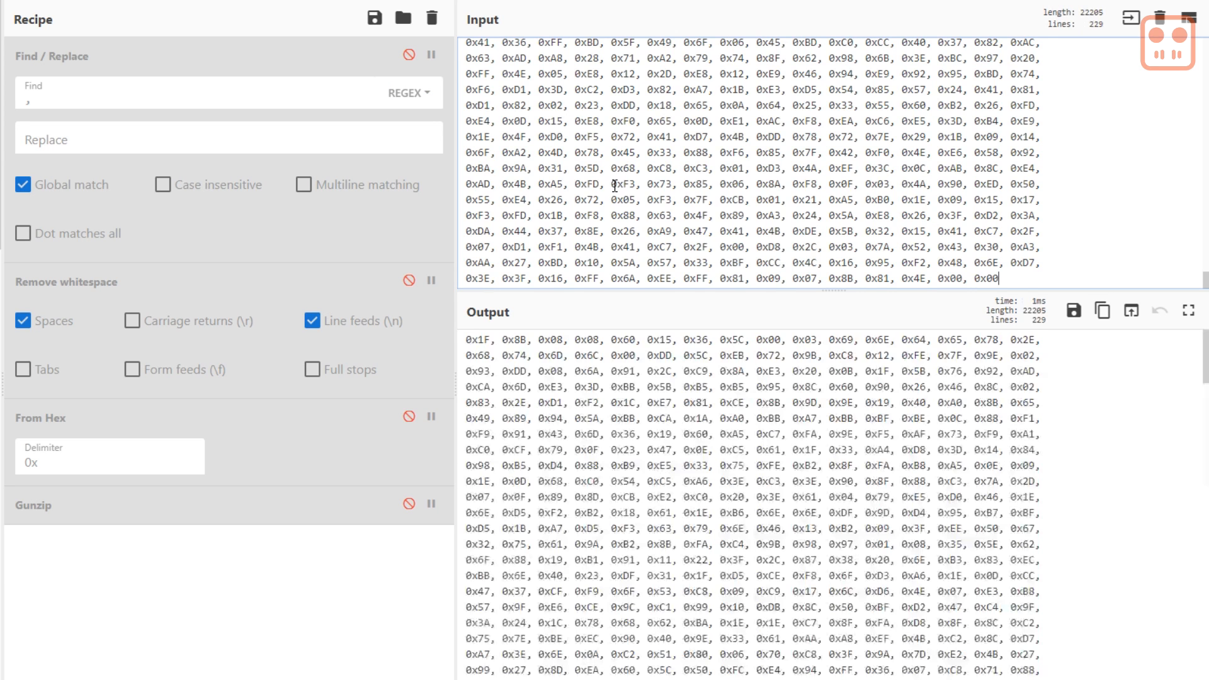
- Enable Find / Replace, Remove whitespace, From Hex and Gunzip to decode the 0x array into HTML
click(409, 54)
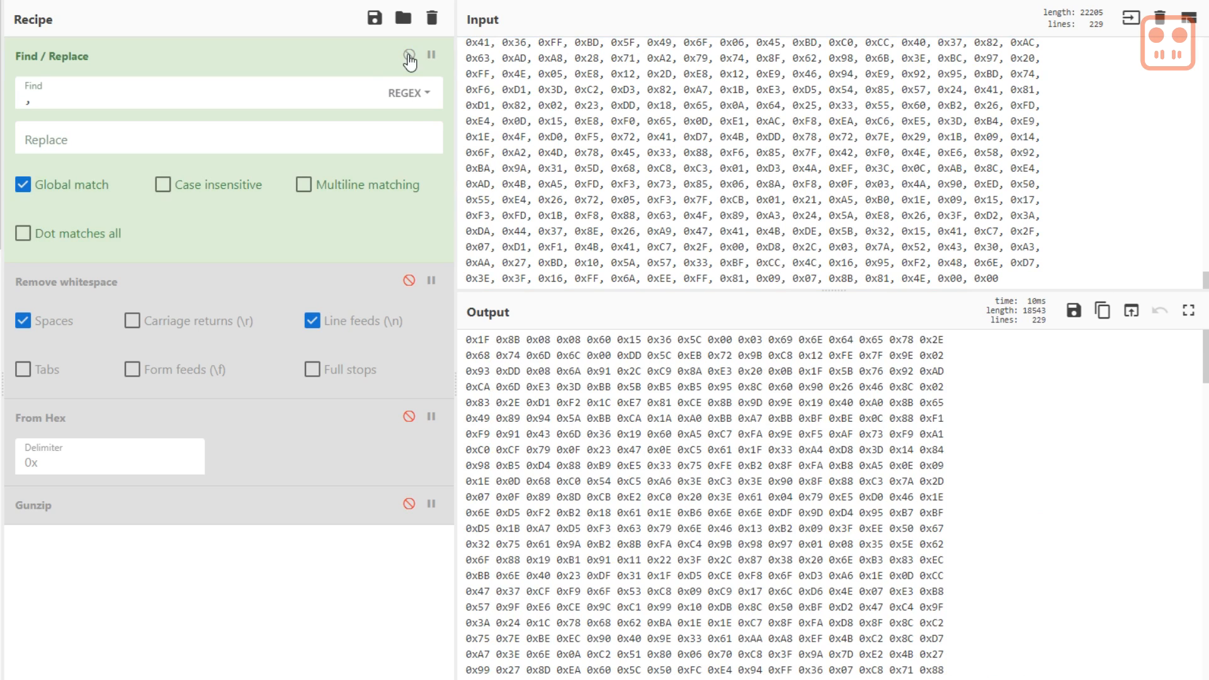
click(409, 55)
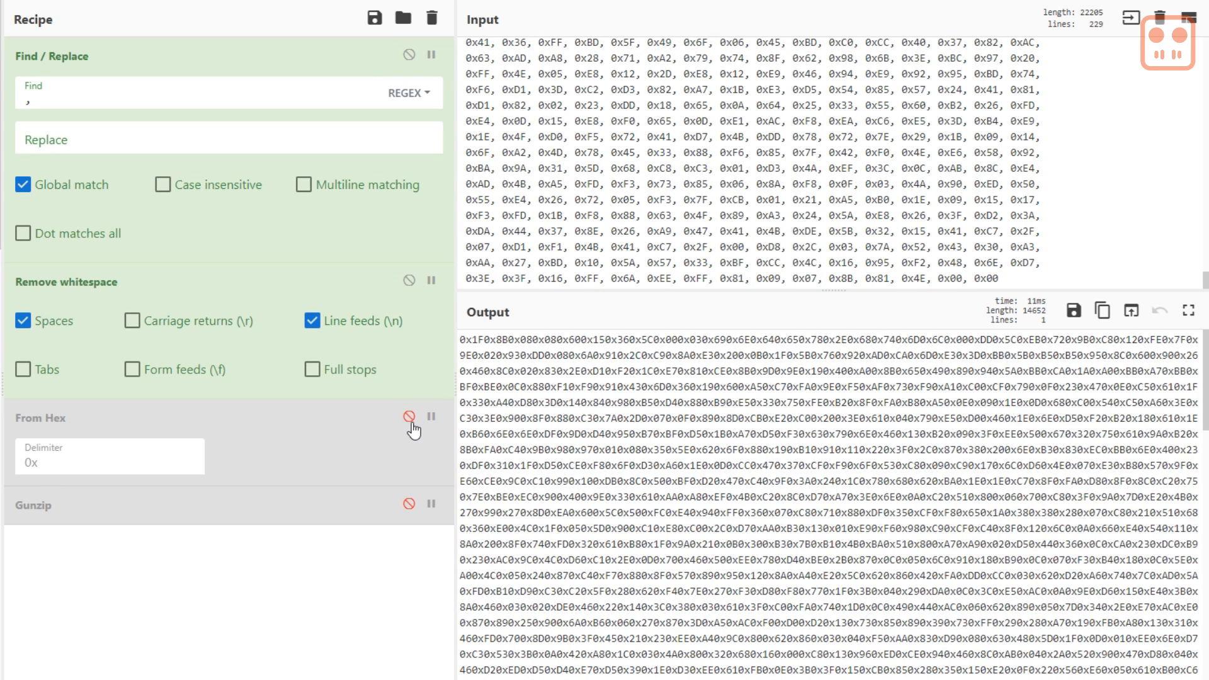
click(409, 416)
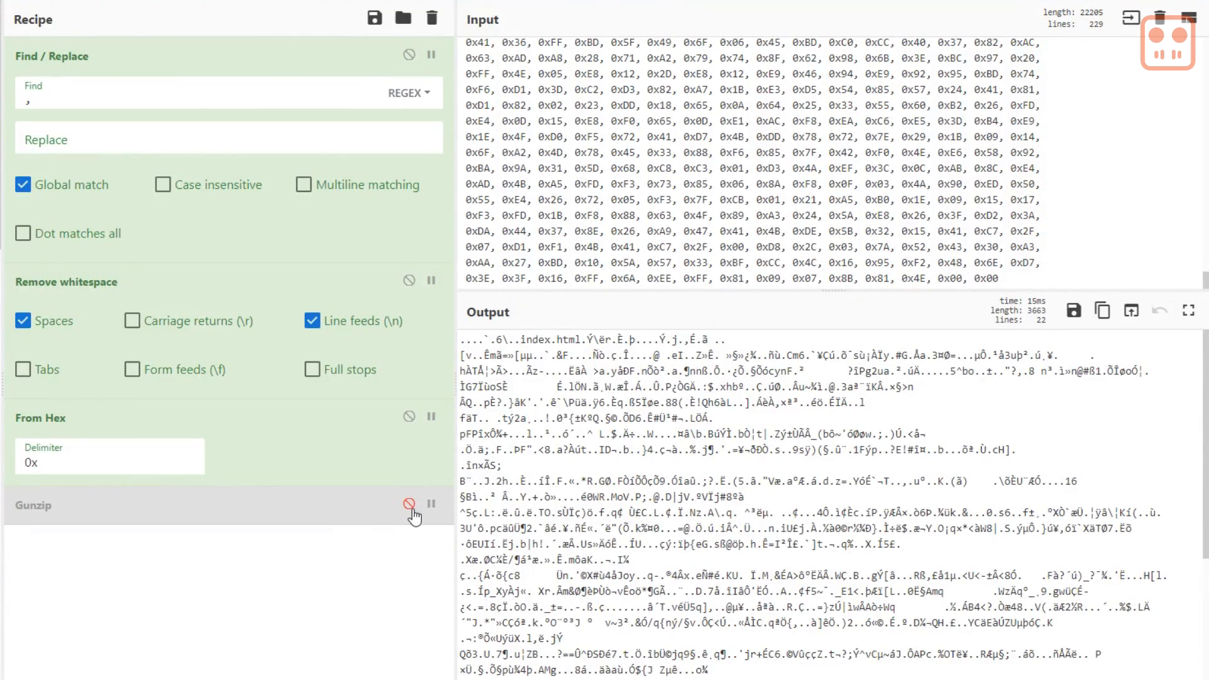
click(409, 506)
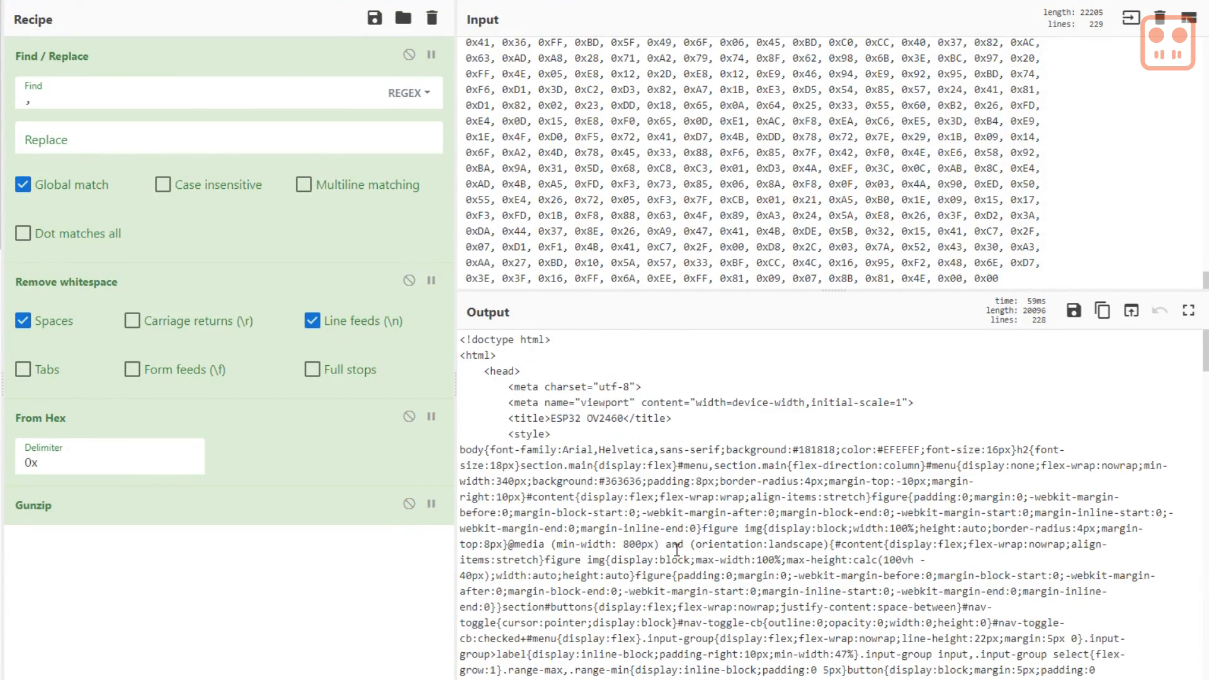
scroll(down, 3)
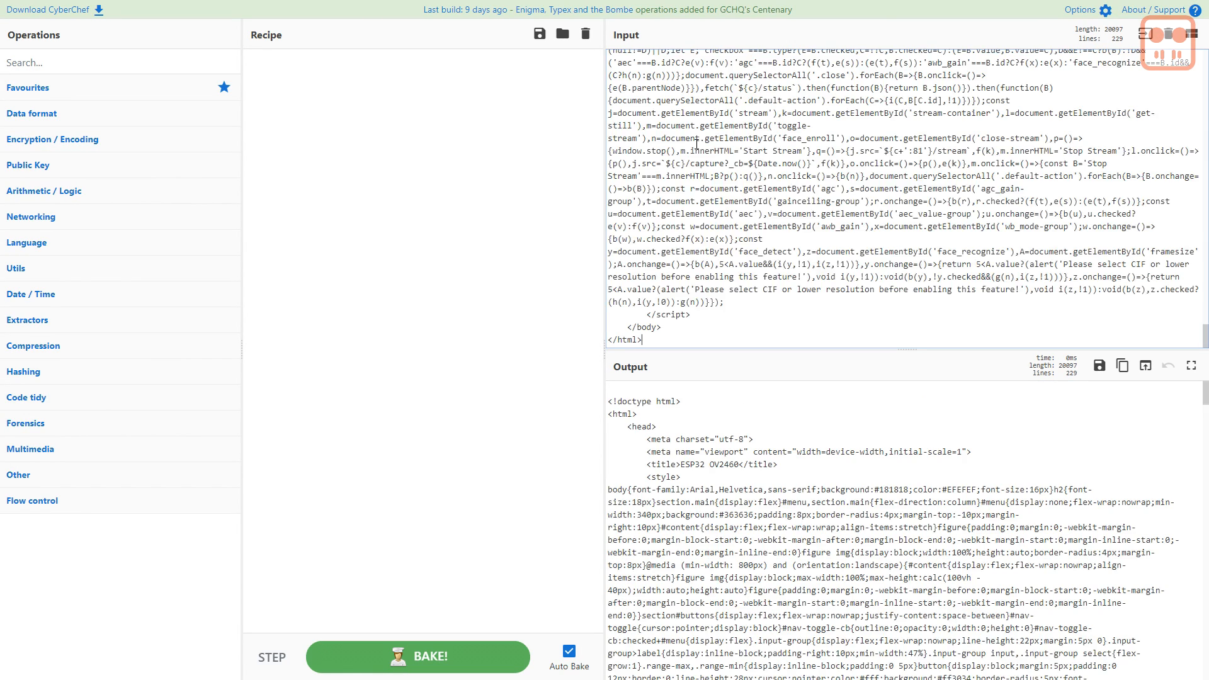
- Add Gzip from Compression and To Hex to the recipe, producing space-separated hex bytes
scroll(up, 3)
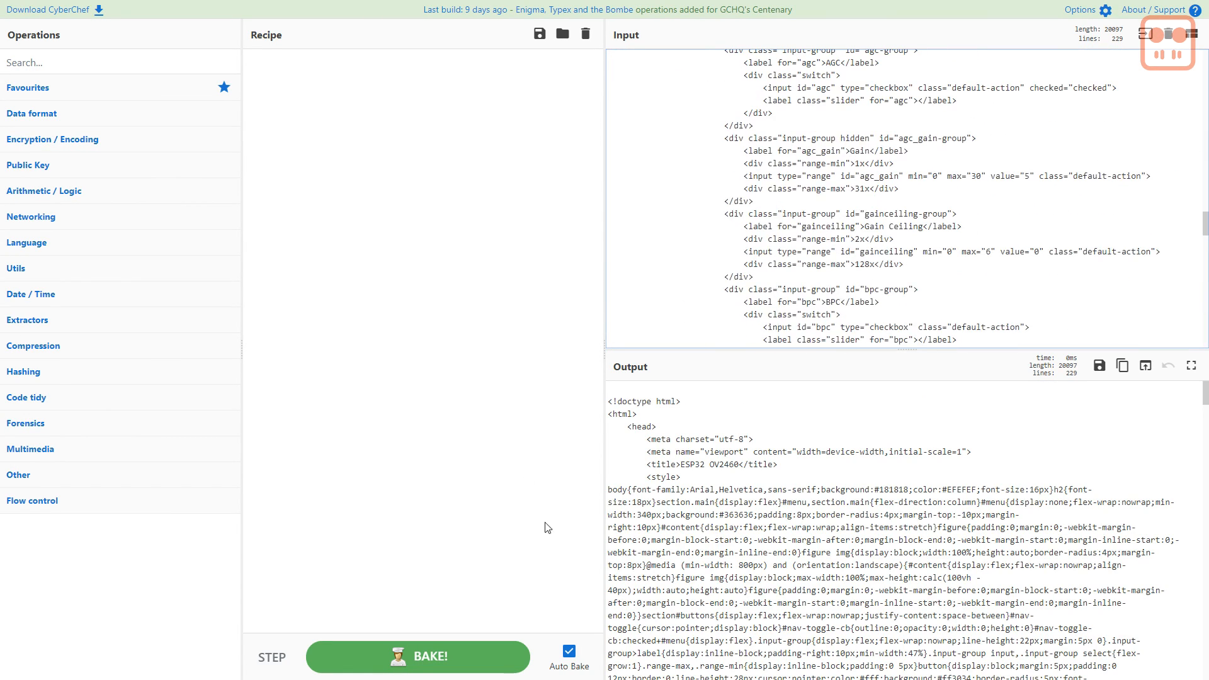
mouse_move(568, 651)
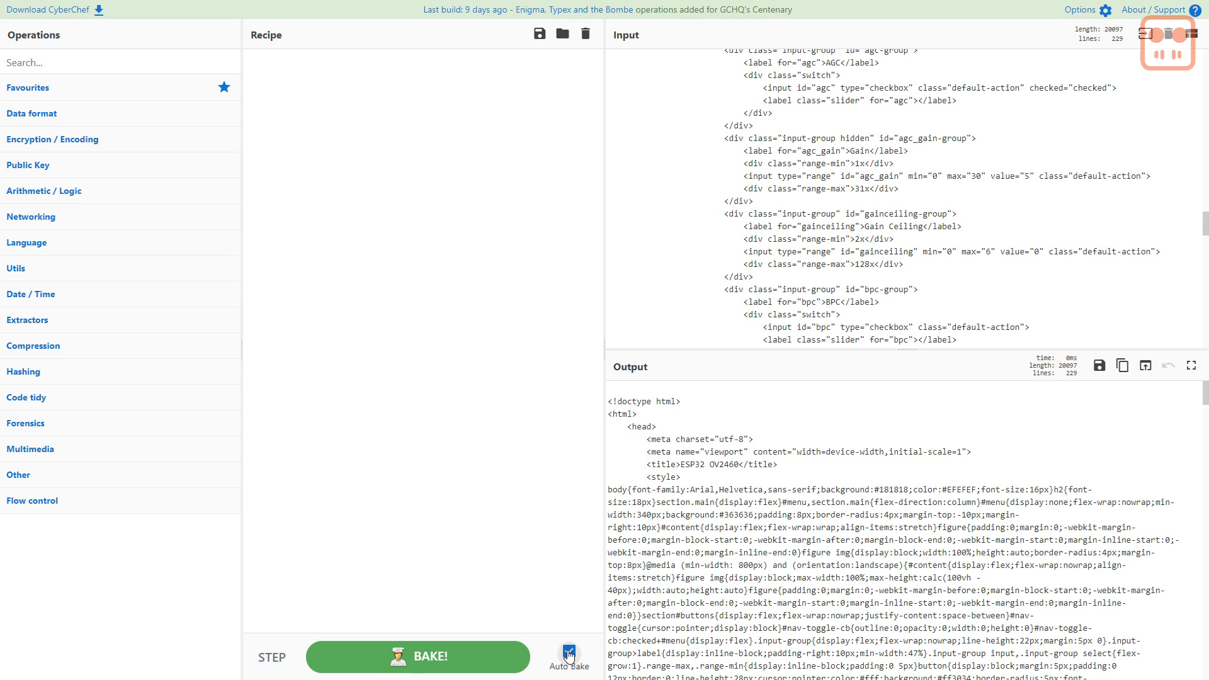
click(569, 648)
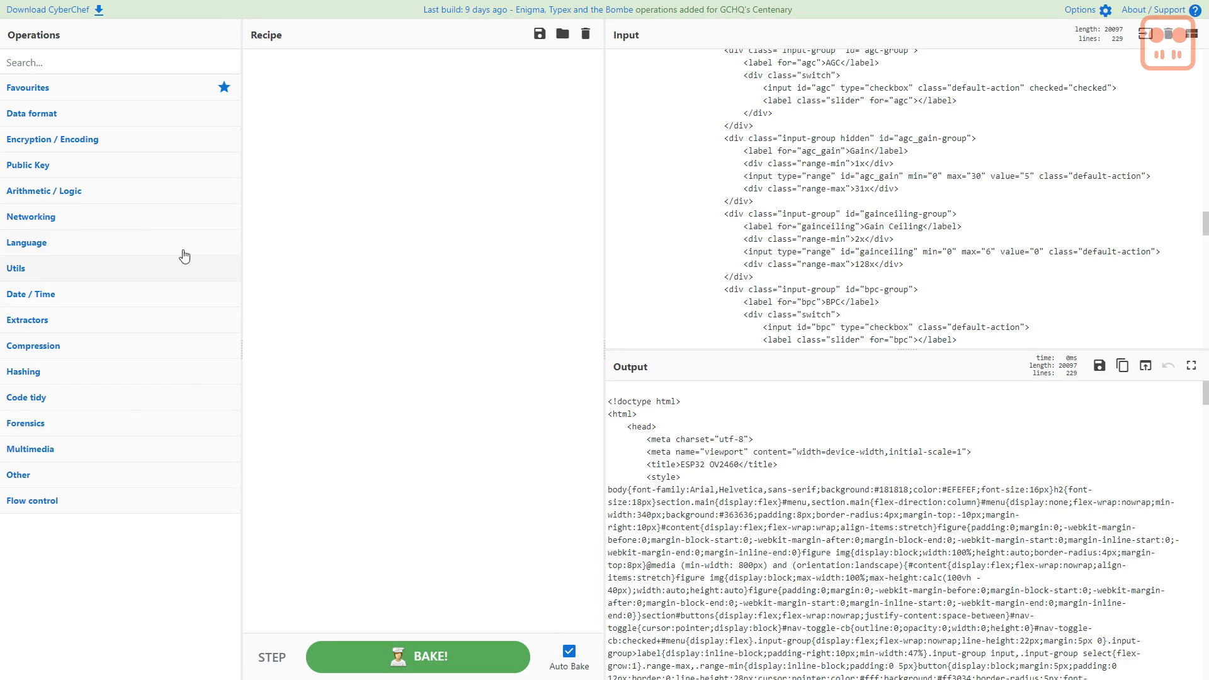
mouse_move(60, 328)
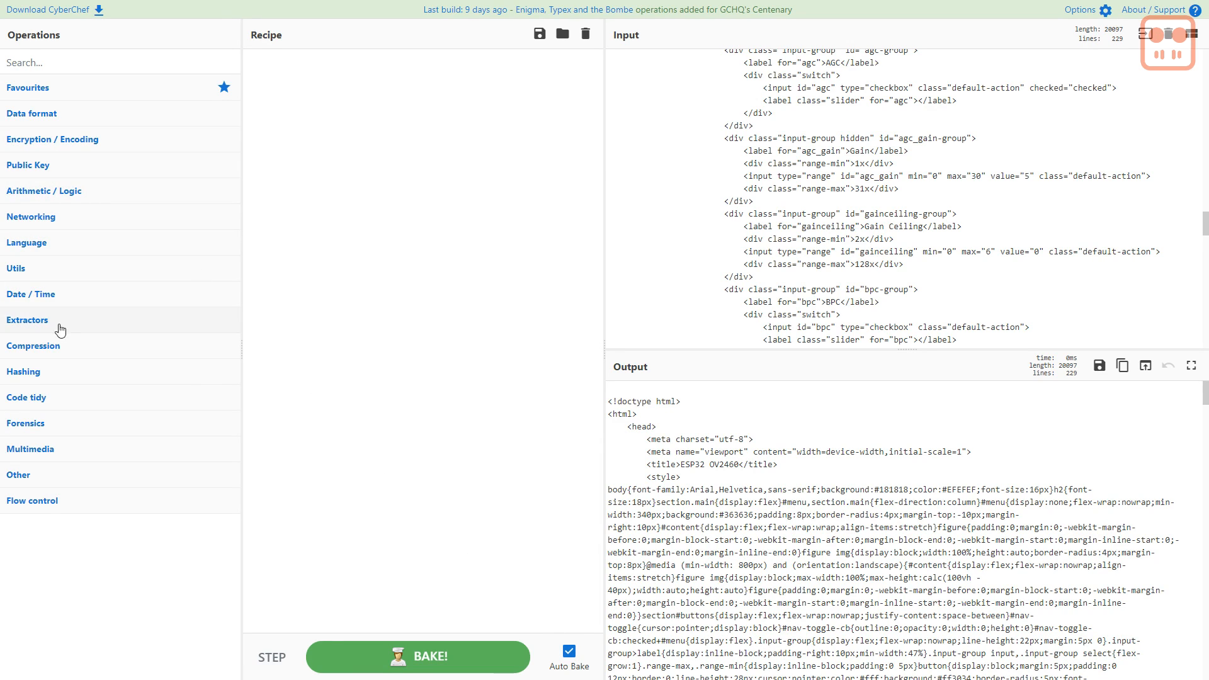
click(33, 345)
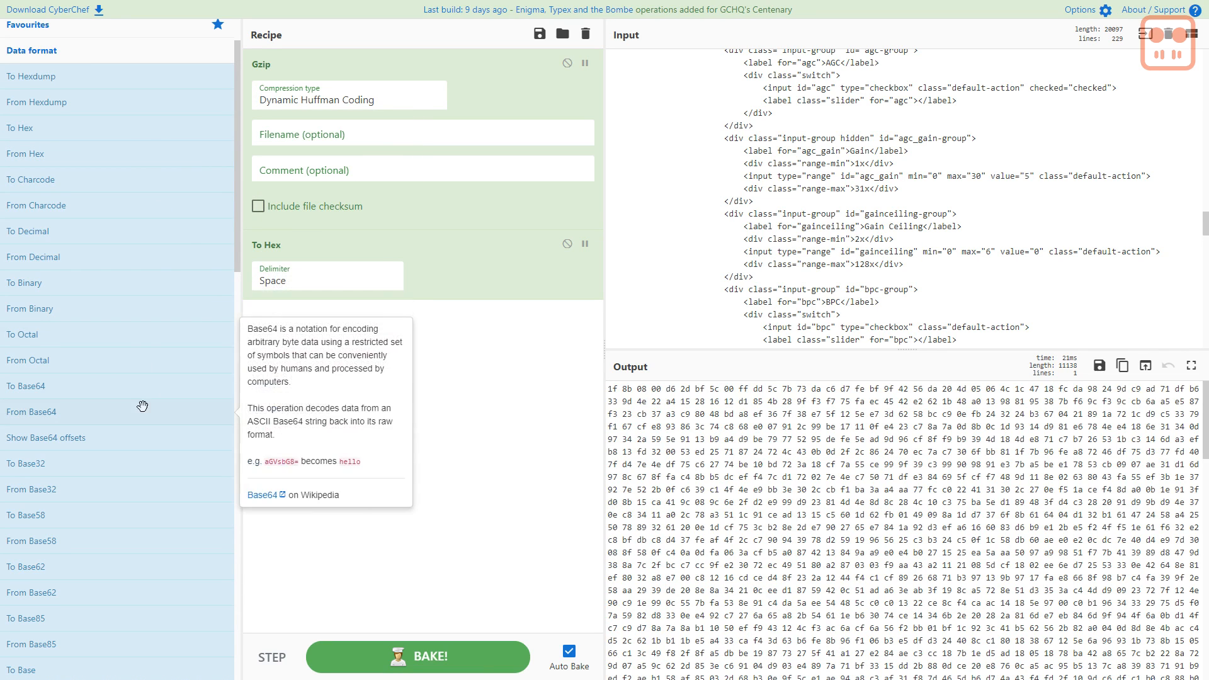
- Set the Gzip filename to index.html.gz
click(32, 35)
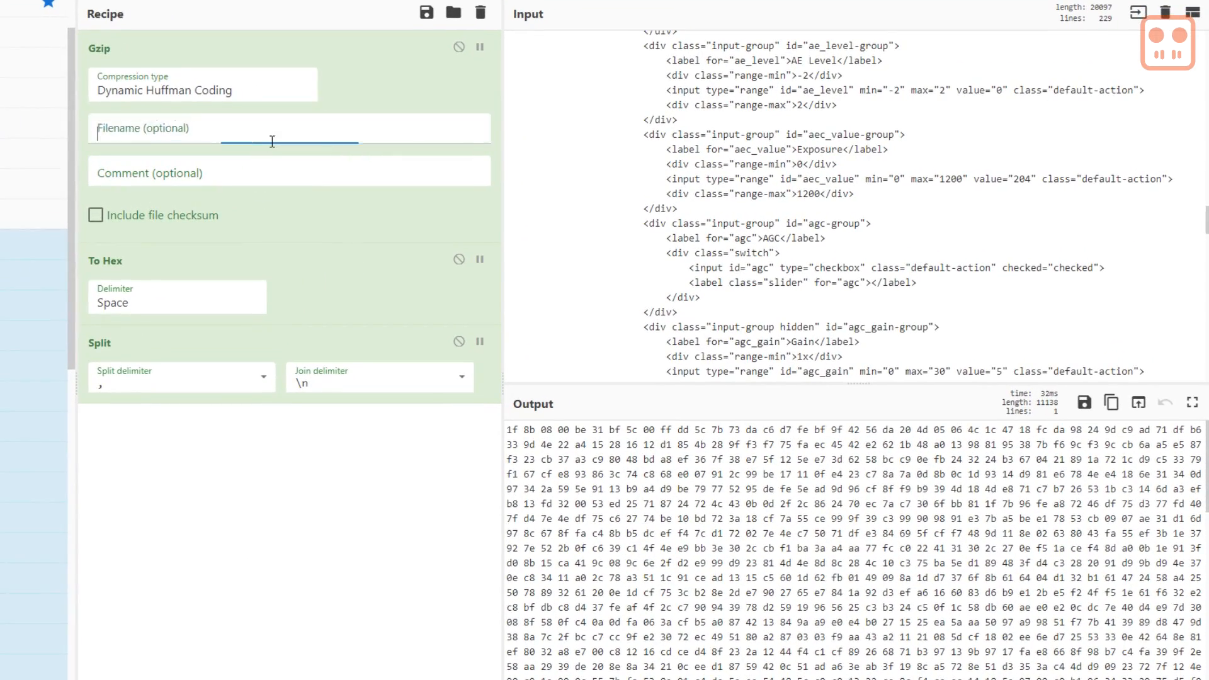
text(index.html.gz)
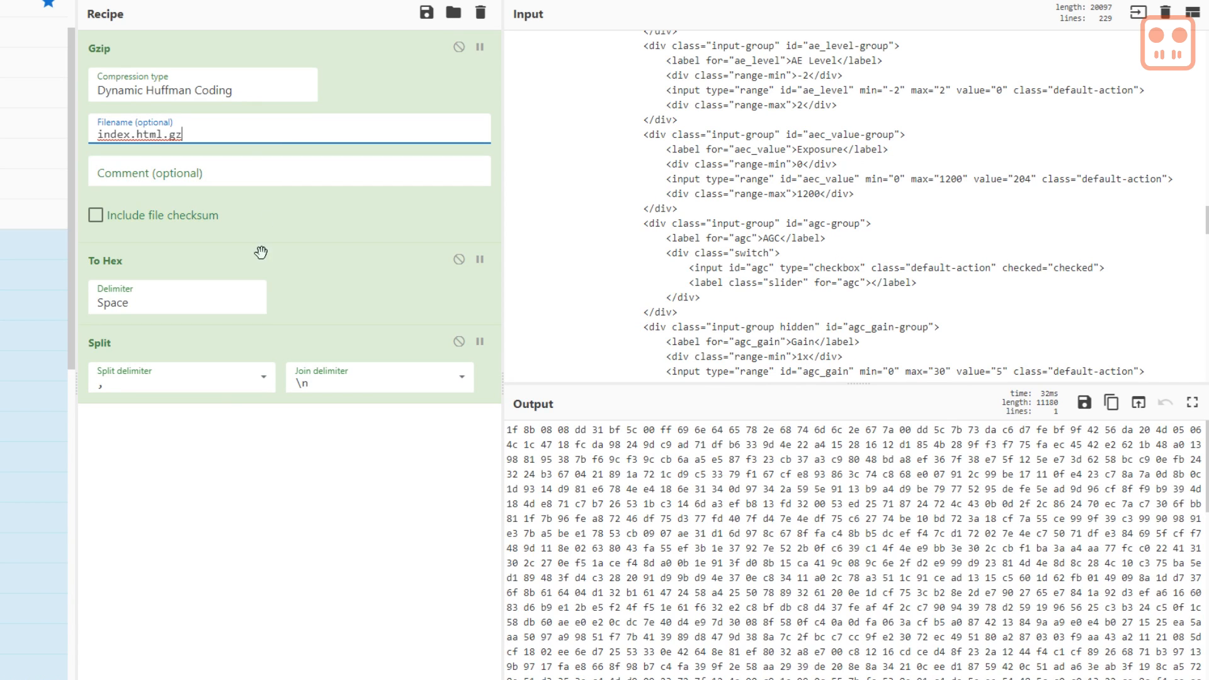
- Set To Hex delimiter 0x, Split delimiter 0x and Join delimiter ,0x for C-array bytes
click(176, 298)
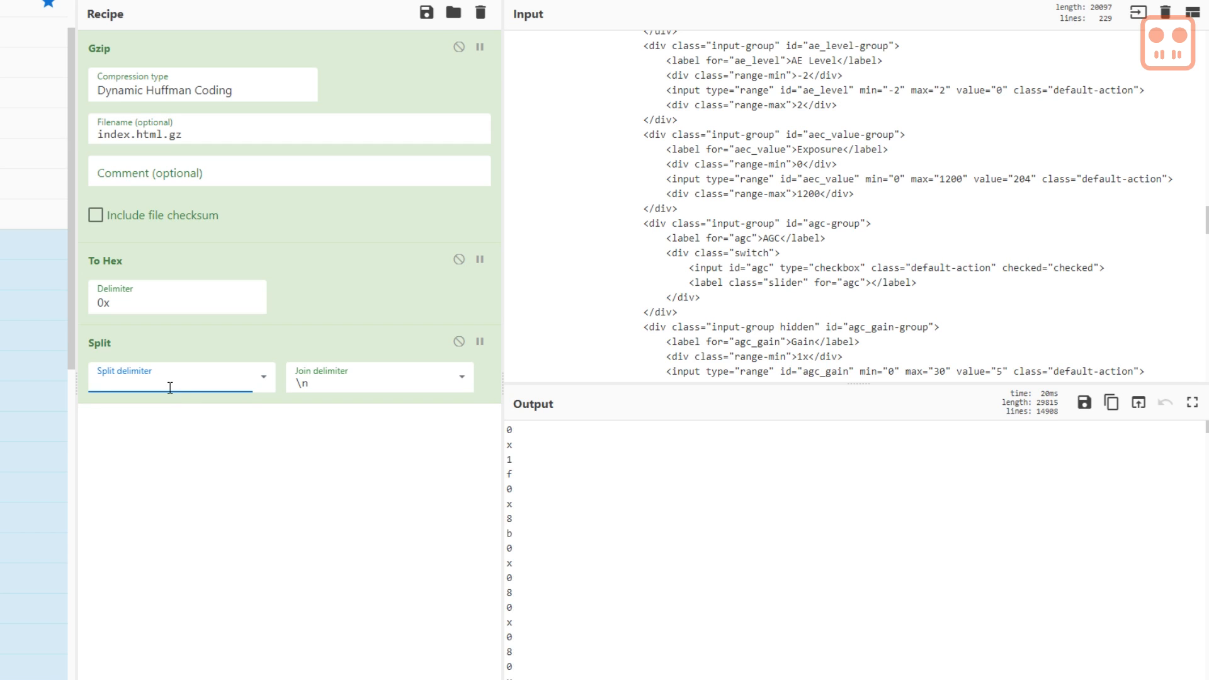
text(0x)
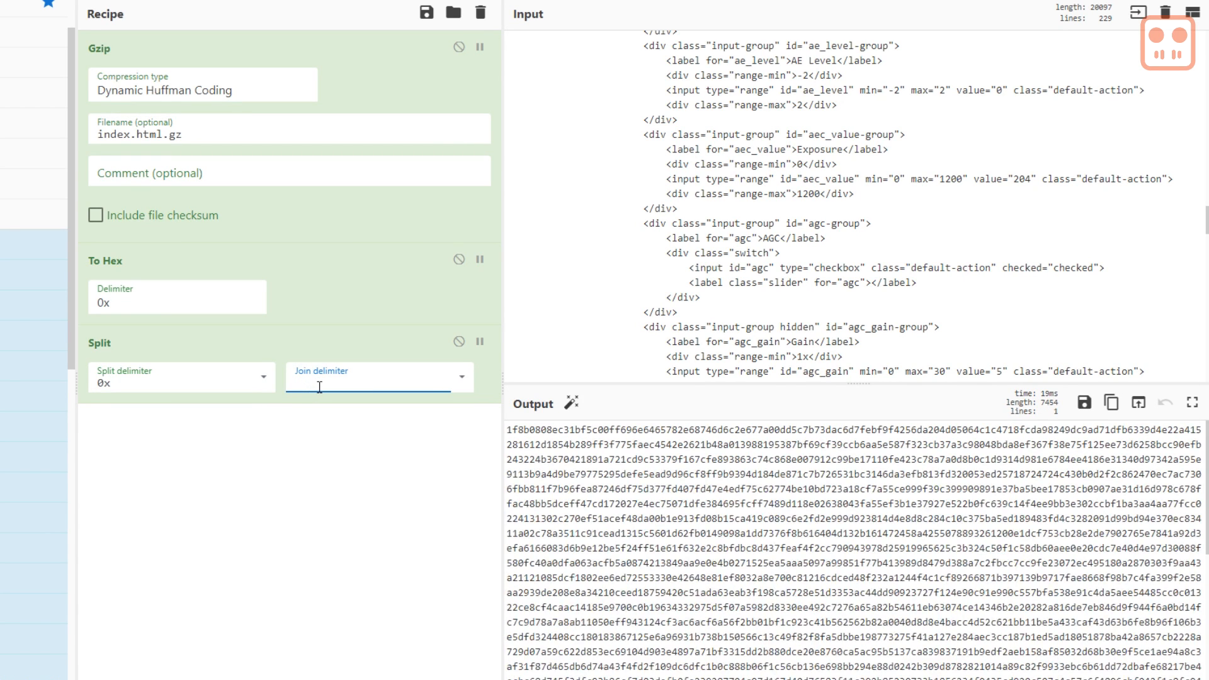
text(,)
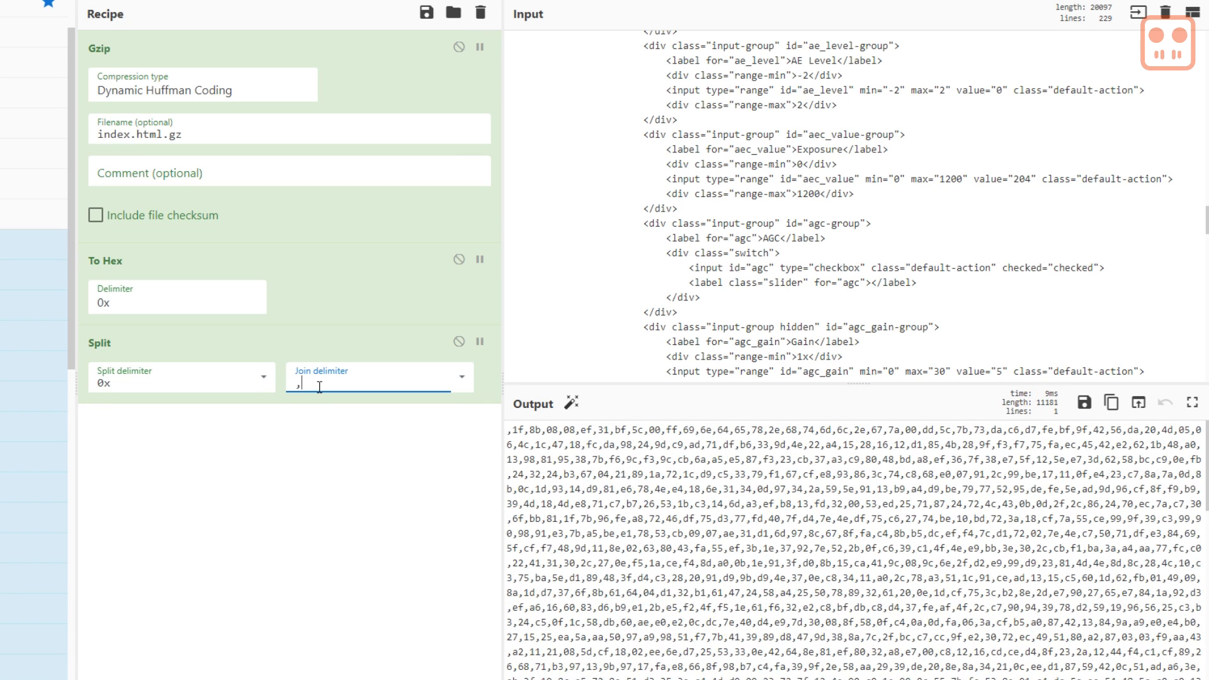
text(0x)
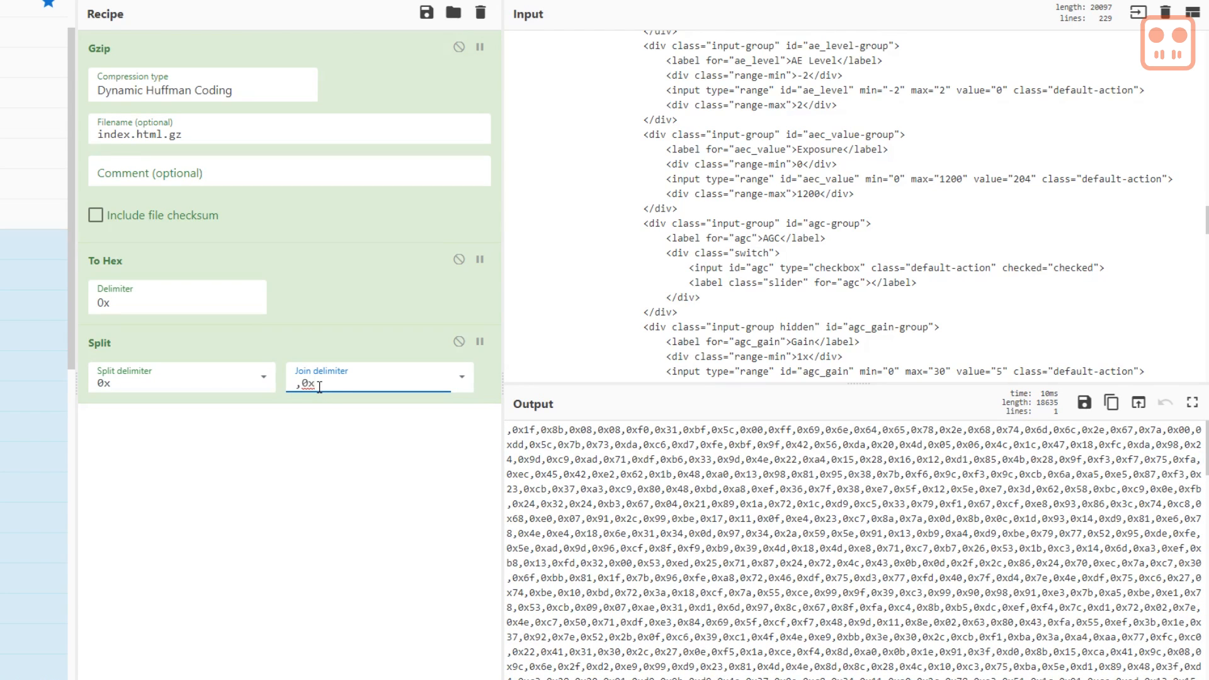
mouse_move(377, 453)
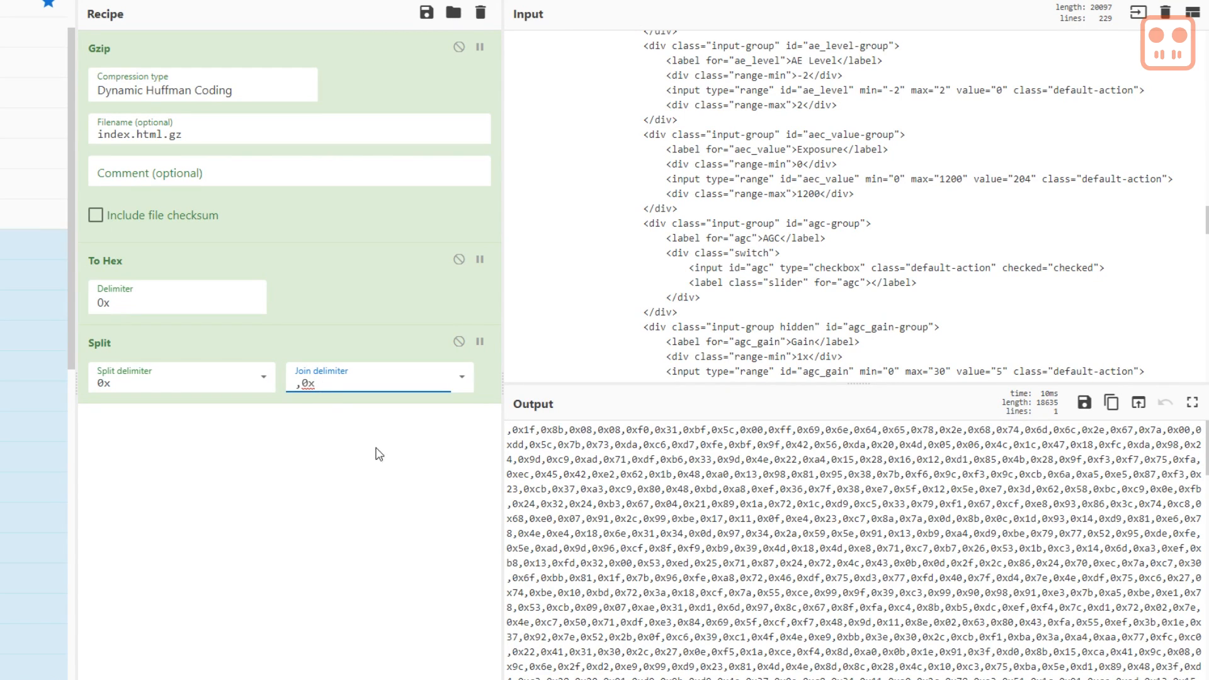
click(510, 428)
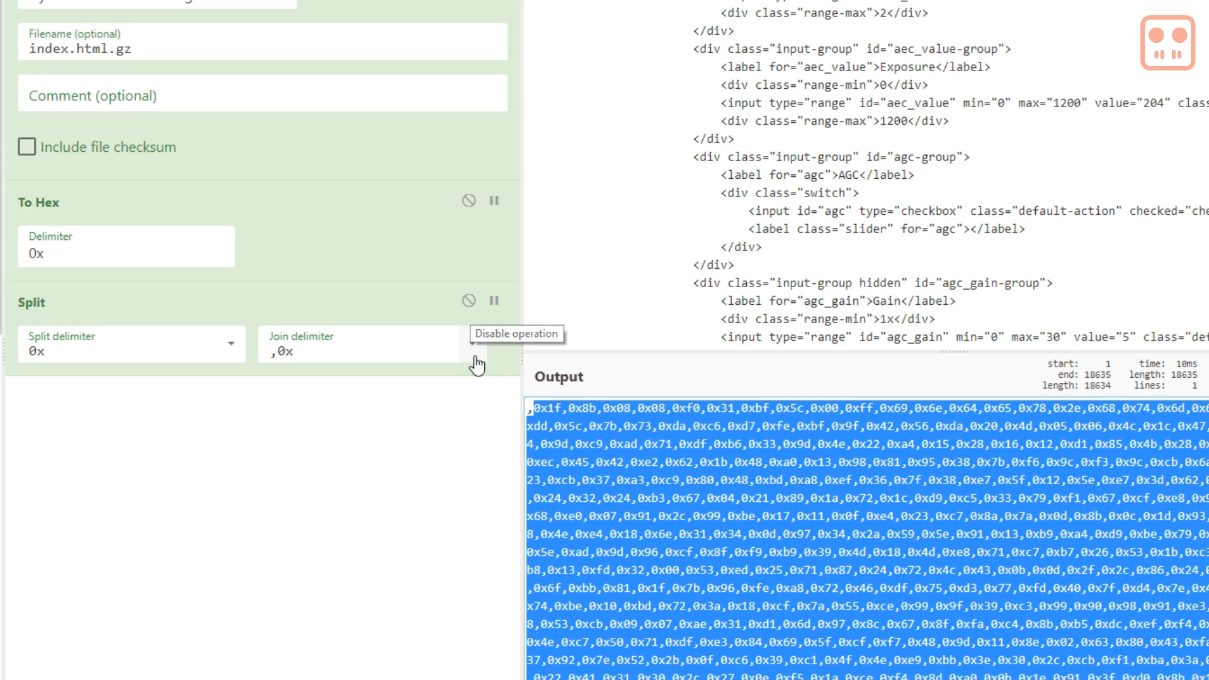
- Disable Split and To Hex so the output is the raw 3727-byte gzipped data
click(469, 300)
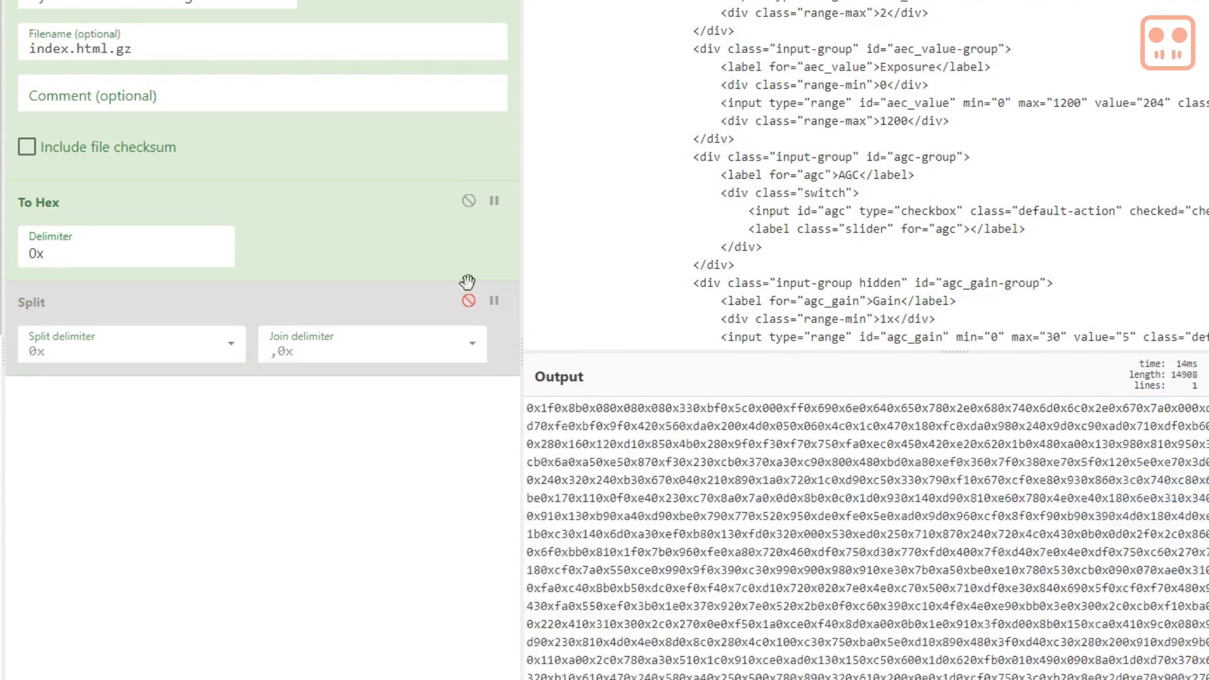
click(469, 201)
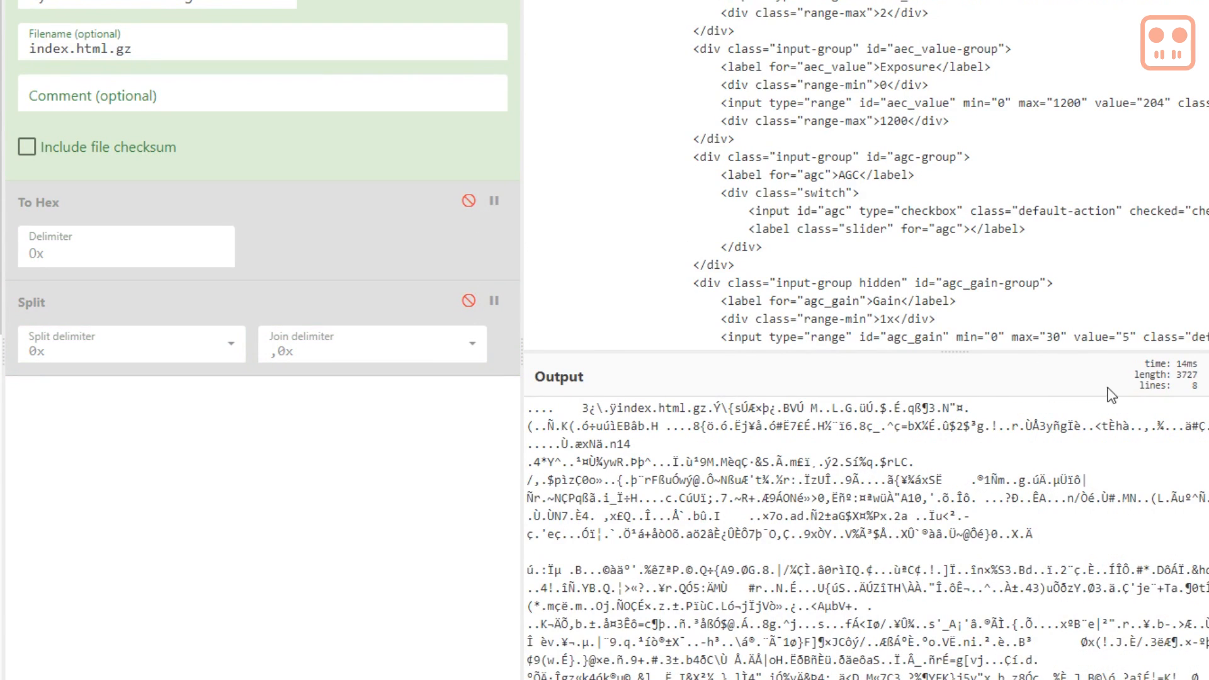
mouse_move(1193, 388)
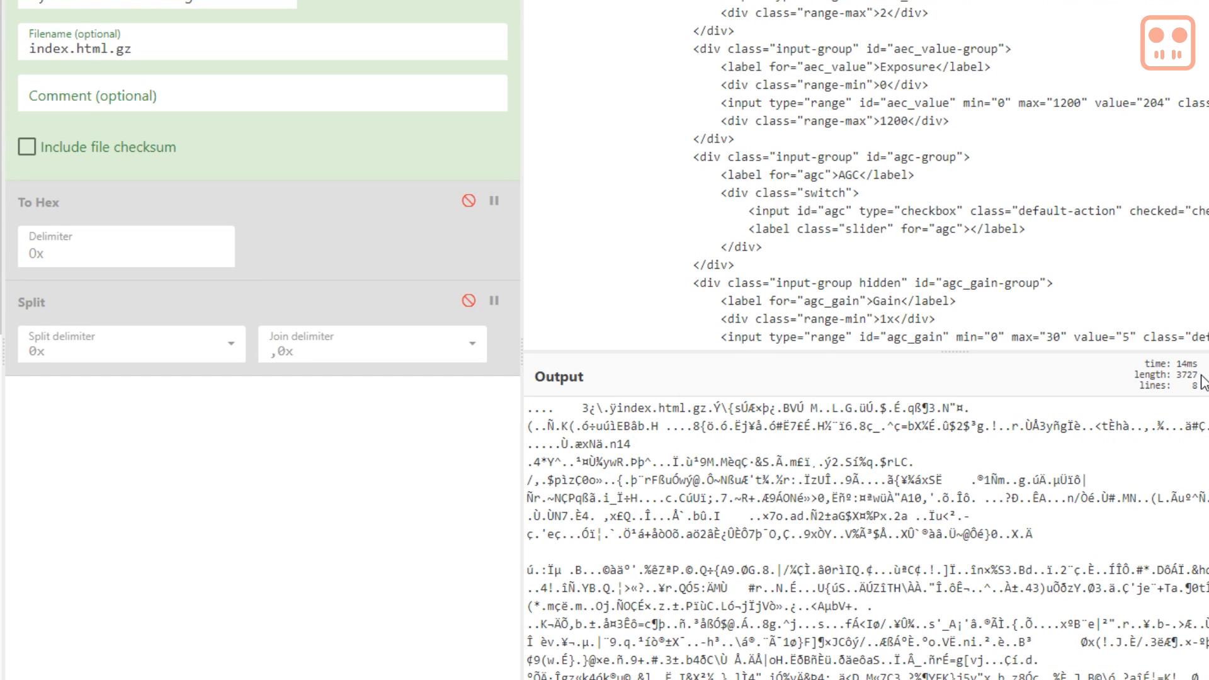
mouse_move(1181, 443)
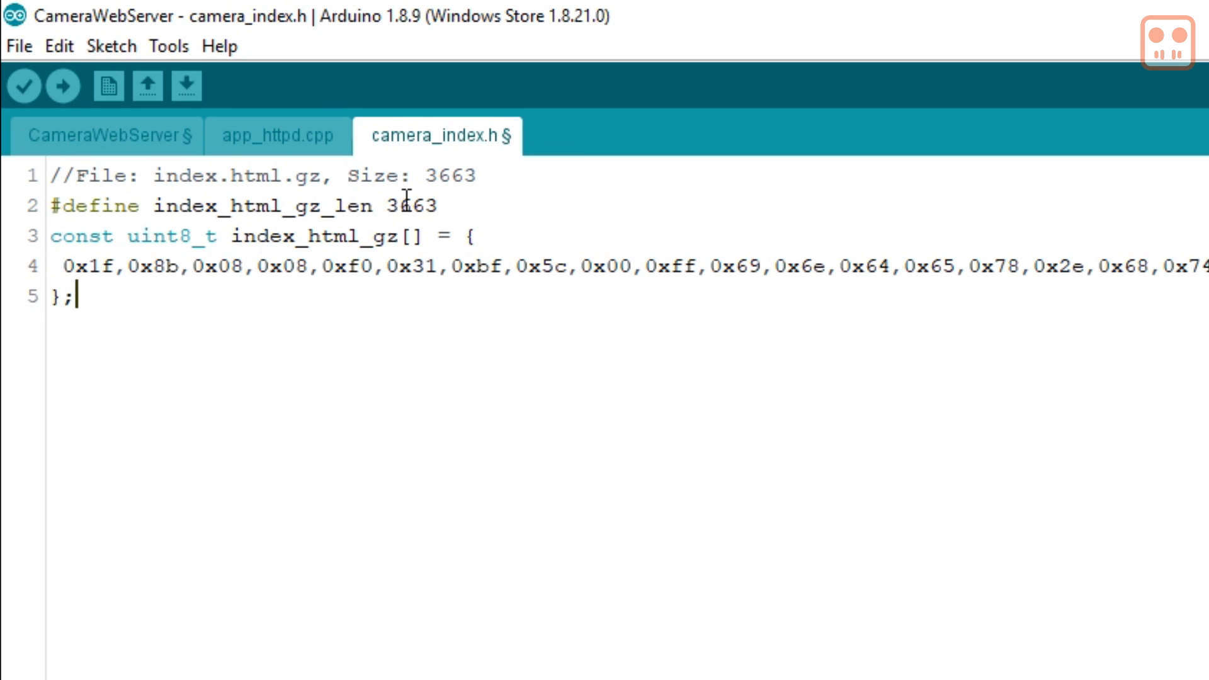
- Replace the index_html_gz_len value 3663 with 3727 in camera_index.h
double_click(404, 205)
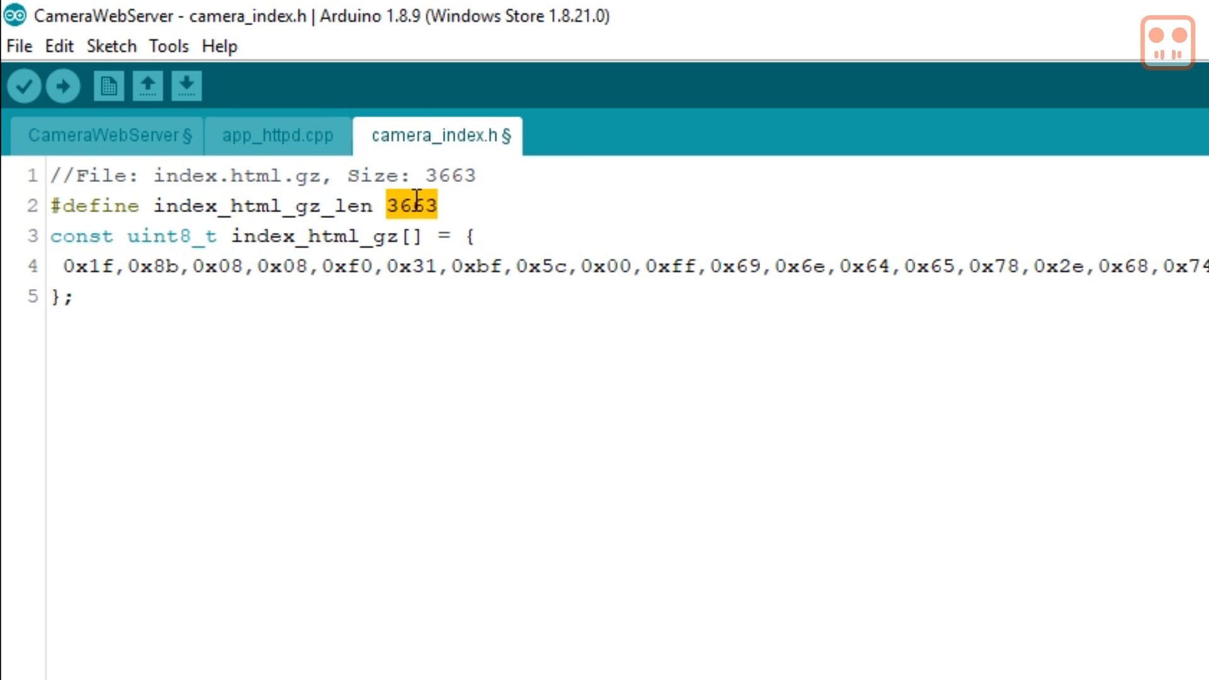
text(3727)
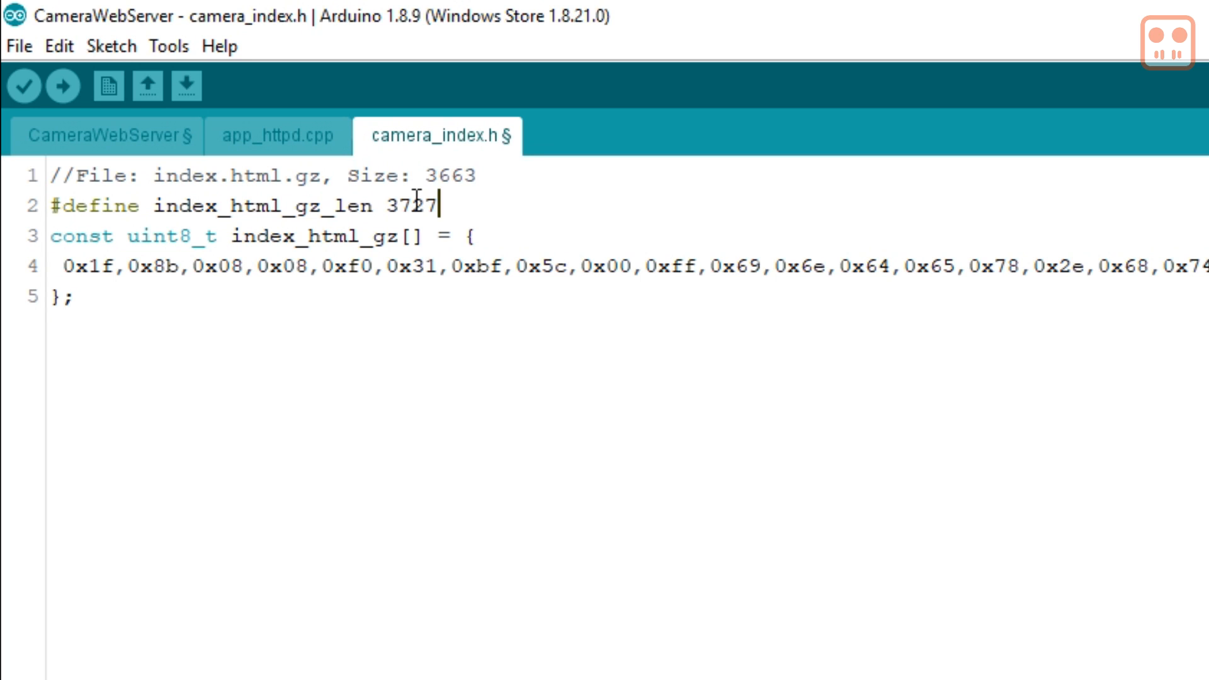
mouse_move(415, 341)
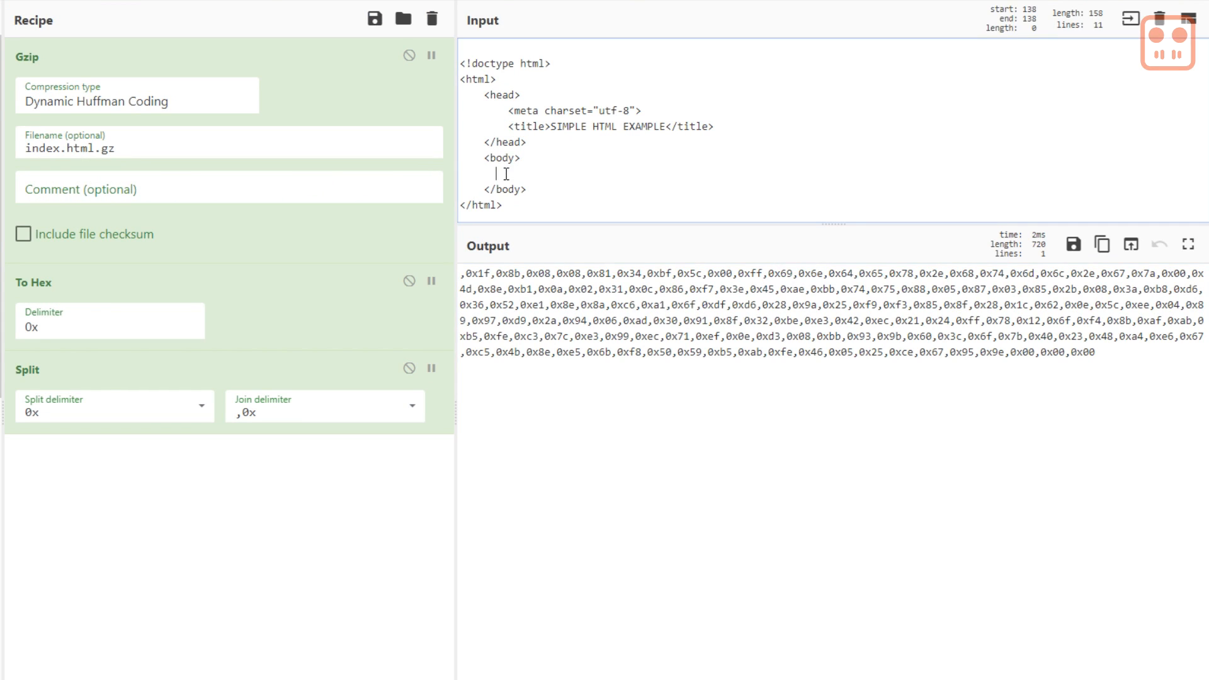
- Write Hello World inside the <body> of the input HTML page
text(H)
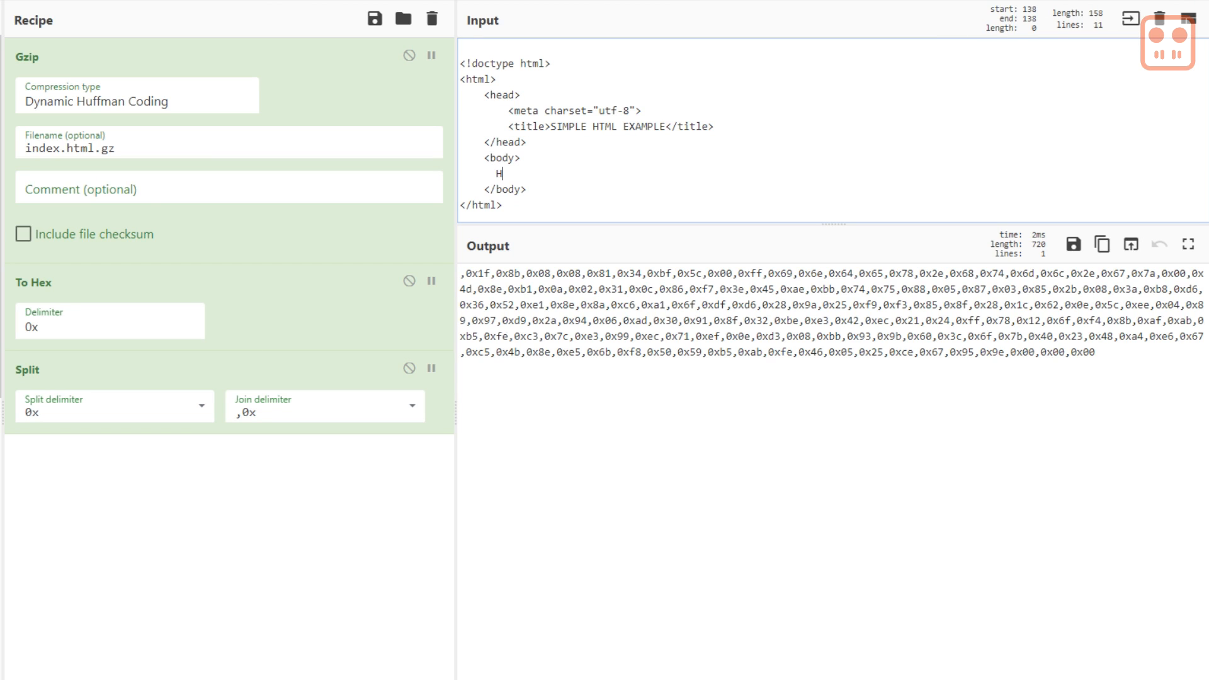
text(ello W)
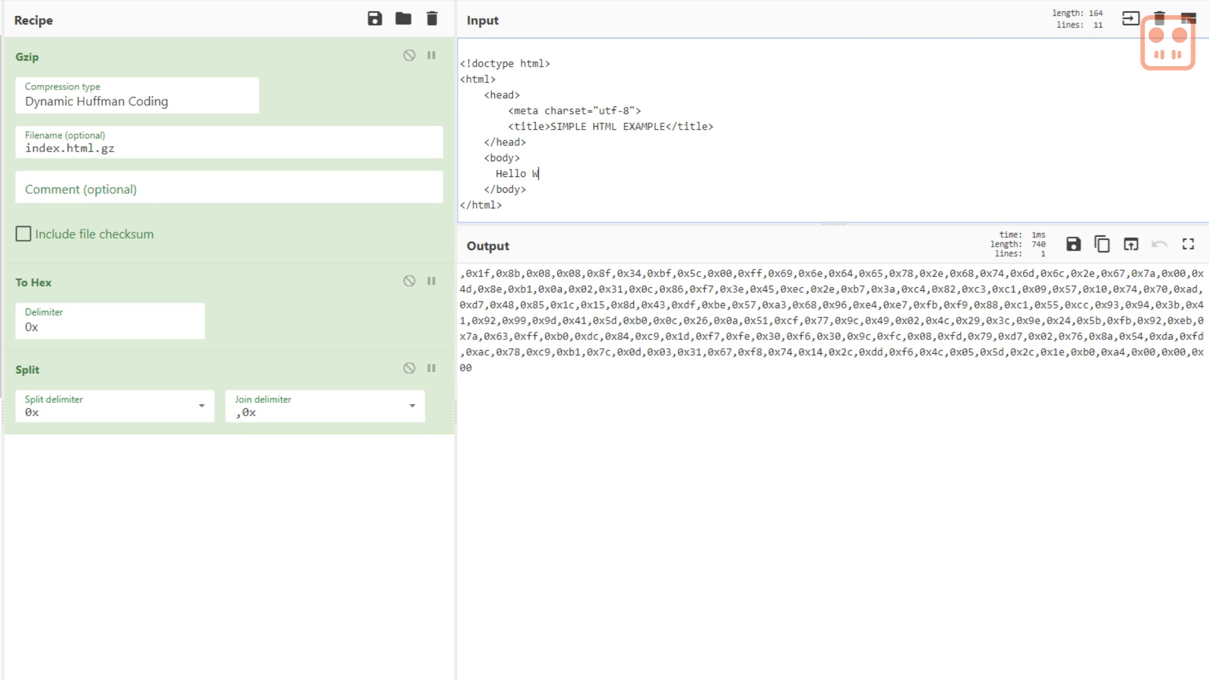
text(orld)
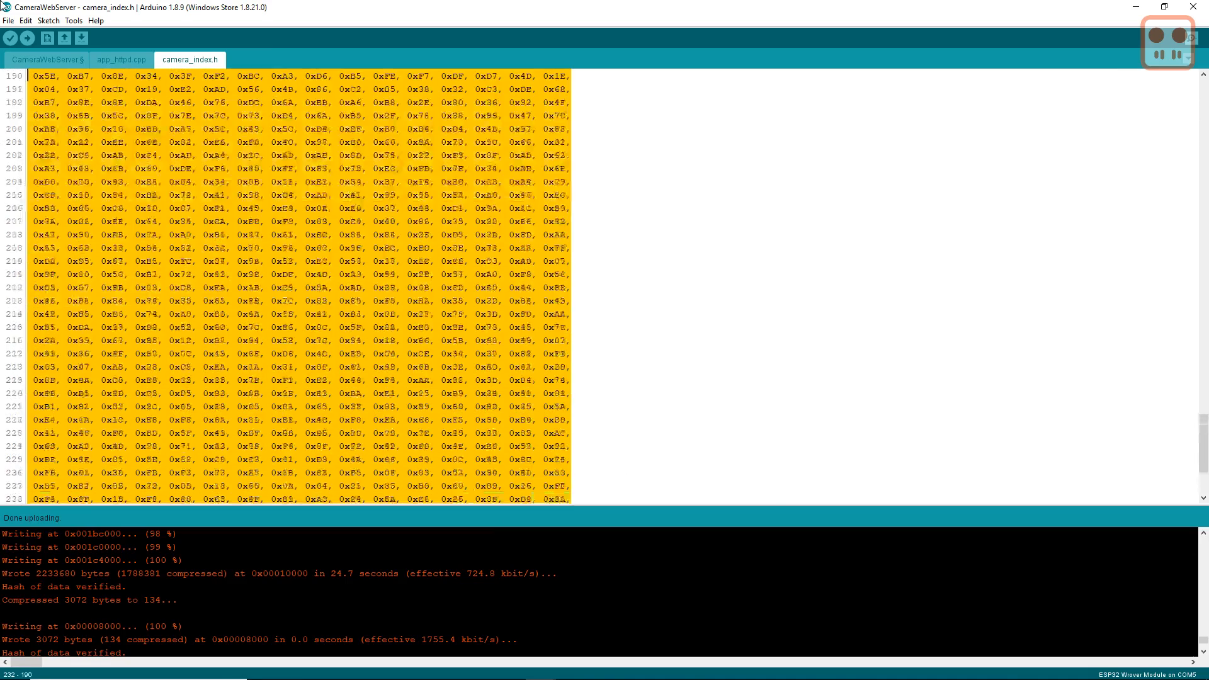
- Scroll through the camera_index.h byte array after the sketch uploads
scroll(up, 3)
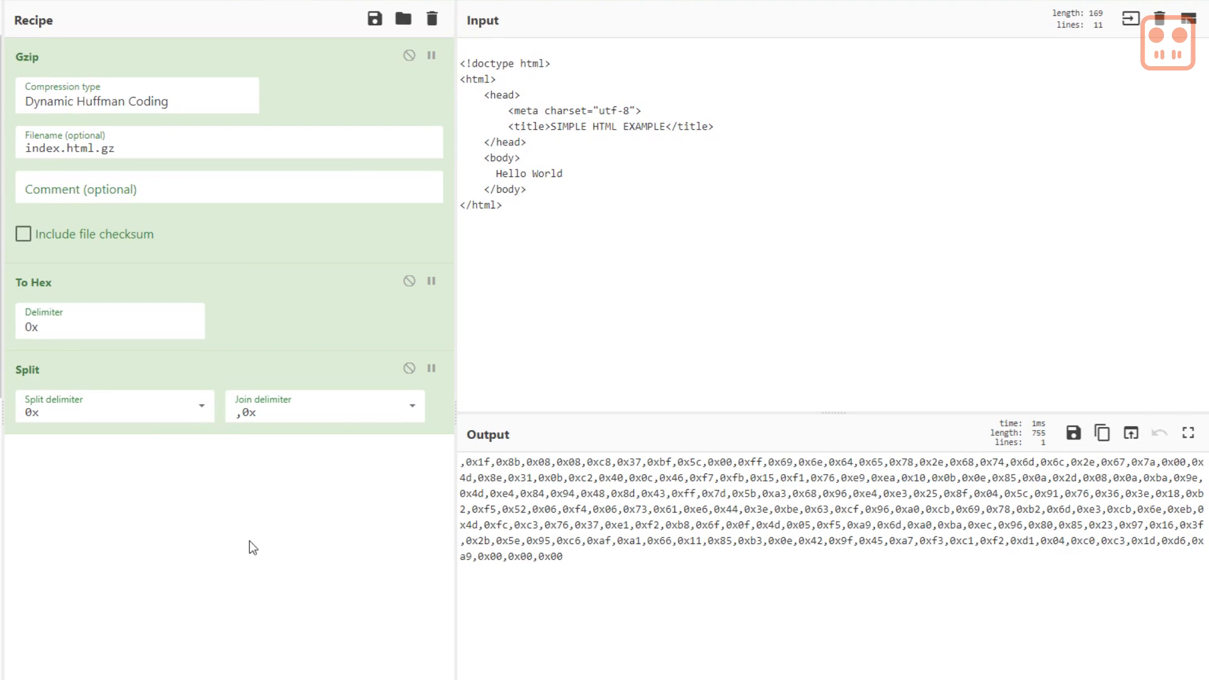
- Extend the body text to read 'Hello World from Rob', refreshing the gzipped byte array
text(fr)
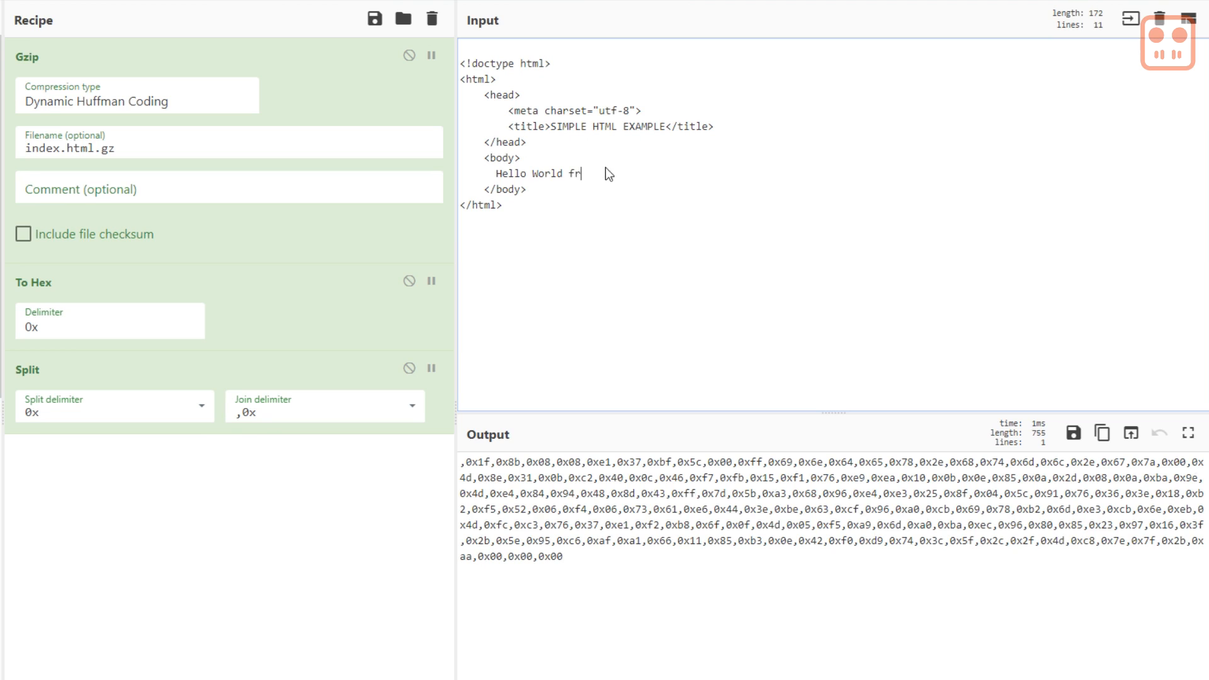
text(om Rob)
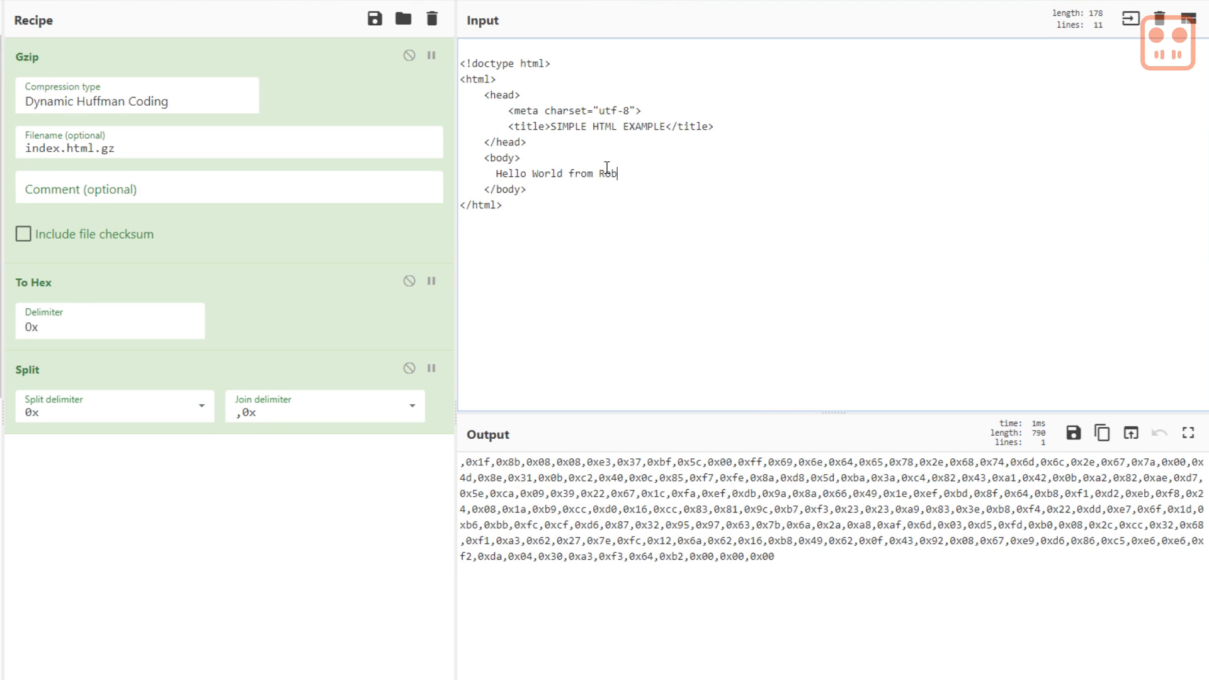